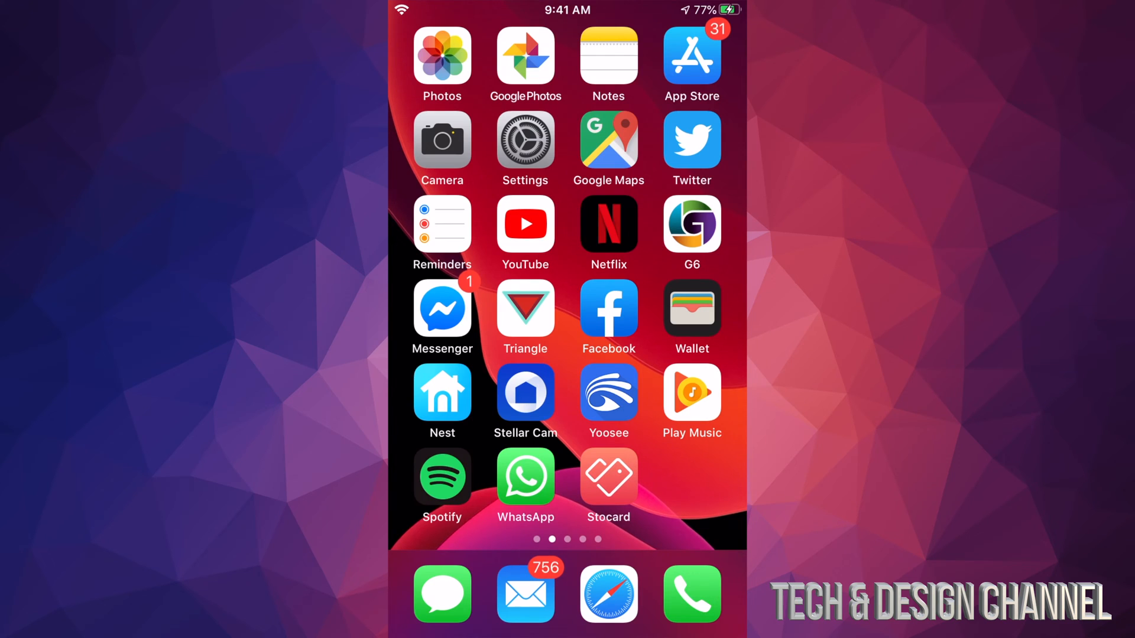
# Launch the App Store from the Home Screen and land on its Today page
pyautogui.click(691, 57)
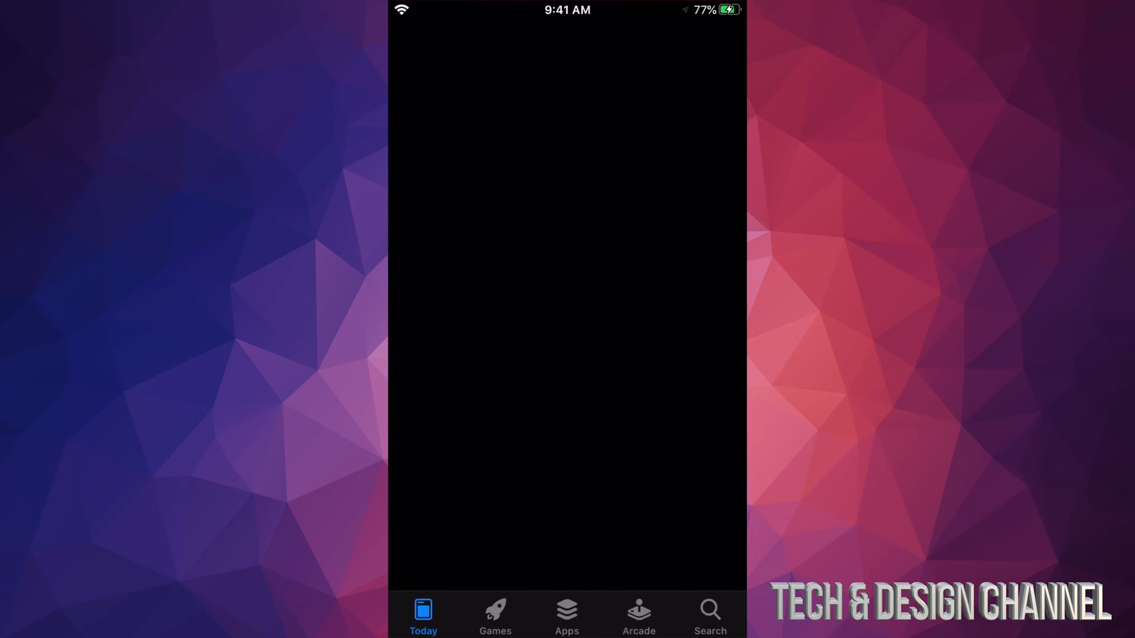
pyautogui.click(423, 614)
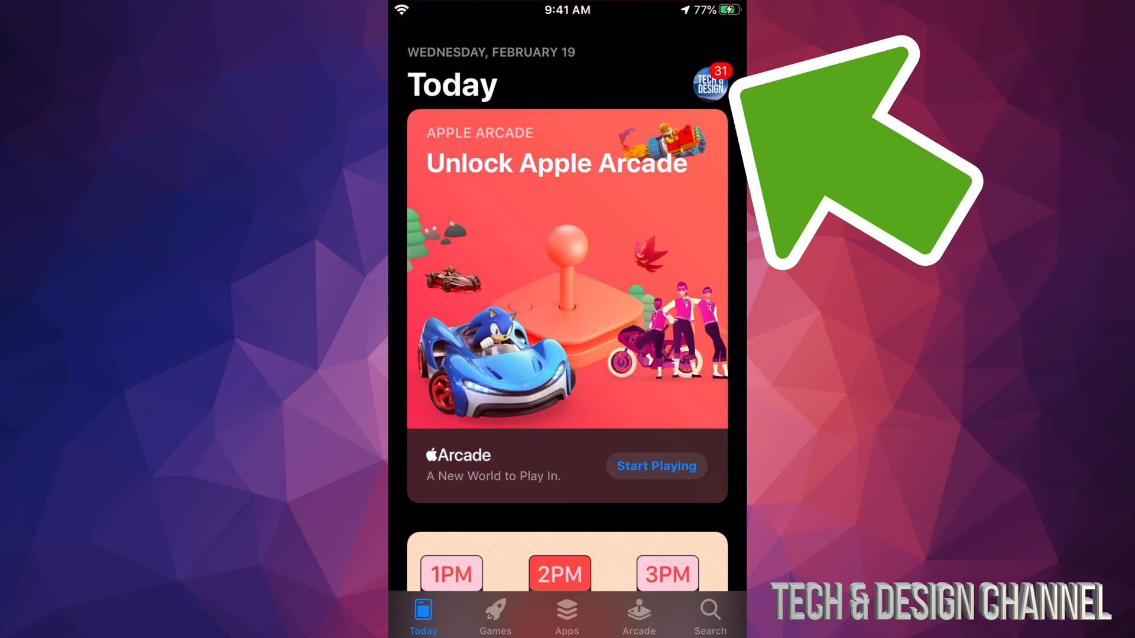
# Open the Account page from the profile picture showing the 31 updates badge
pyautogui.click(711, 78)
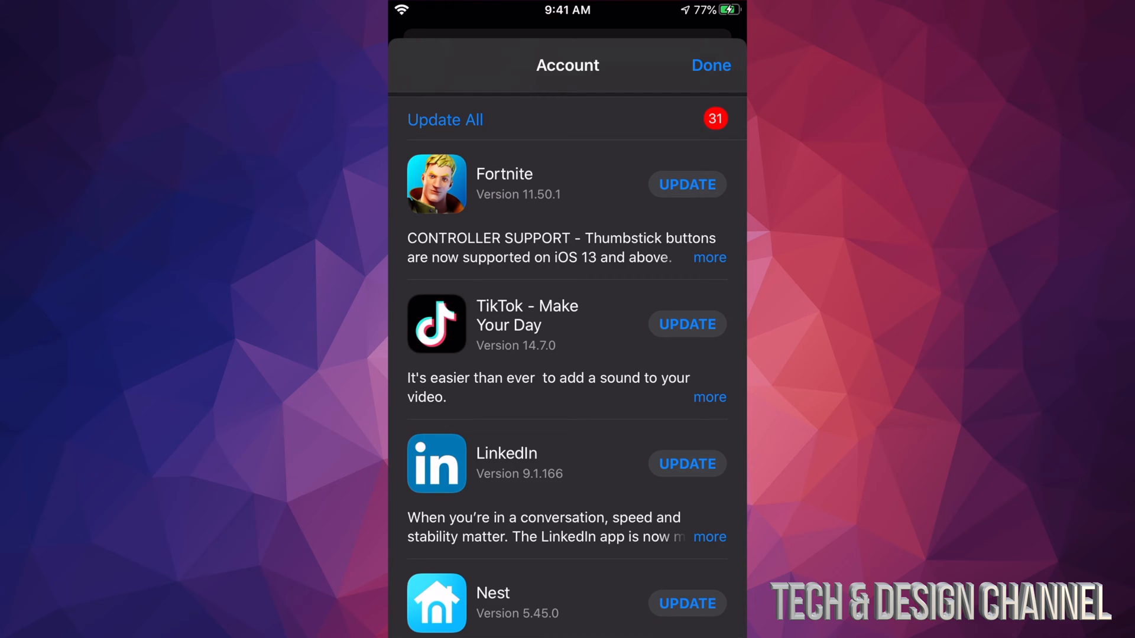
# Start the Fortnite update from the Available Updates list
pyautogui.click(685, 184)
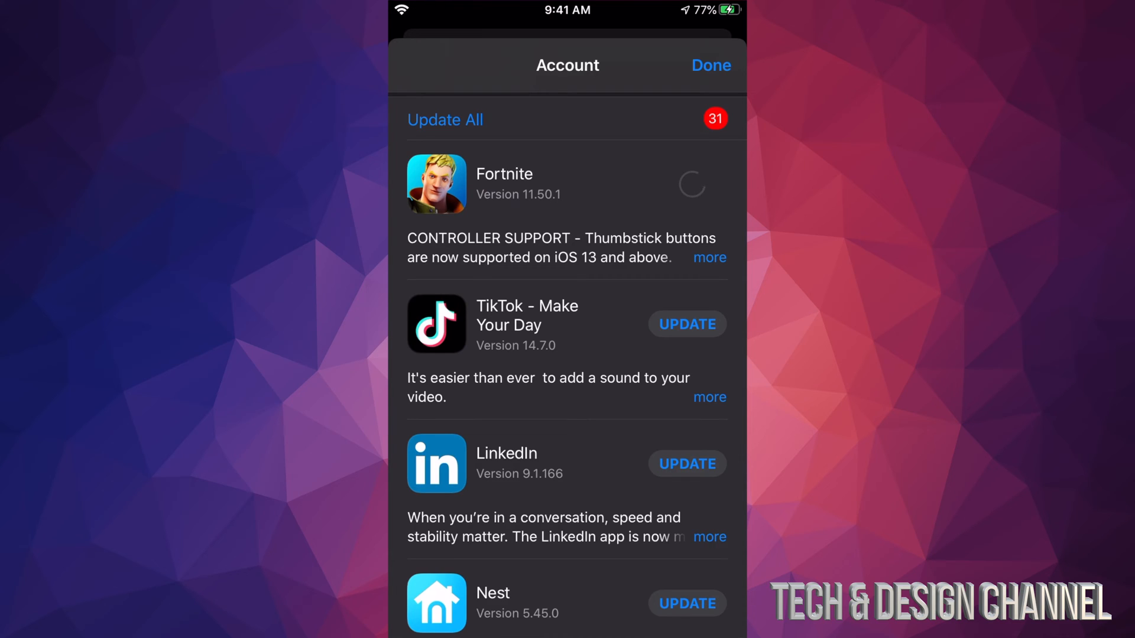
pyautogui.click(691, 184)
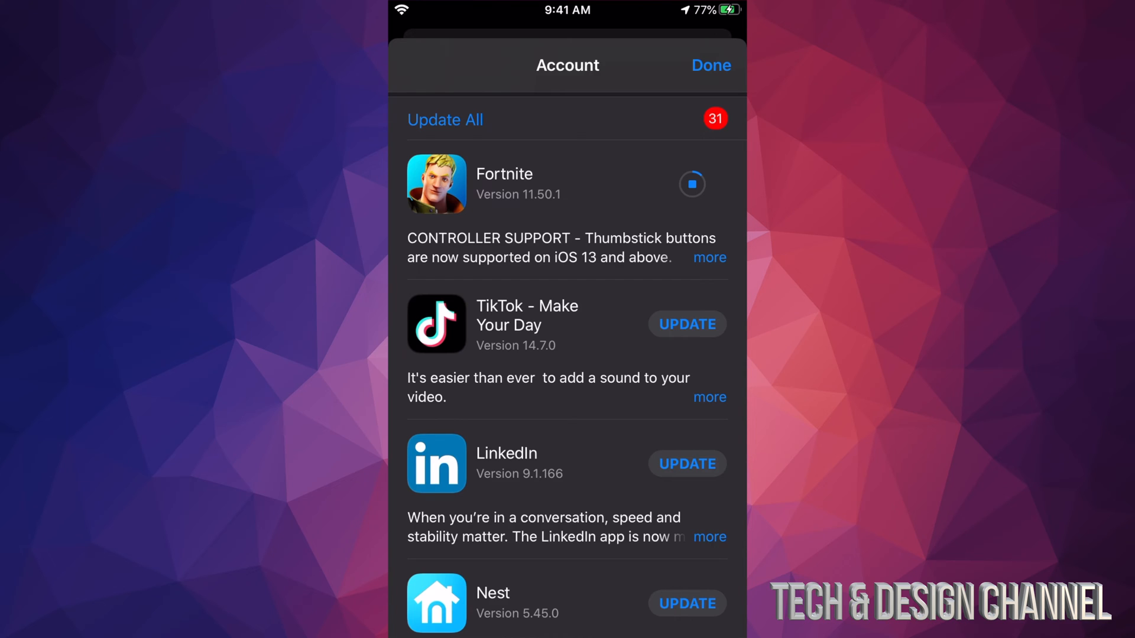
pyautogui.scroll(-3)
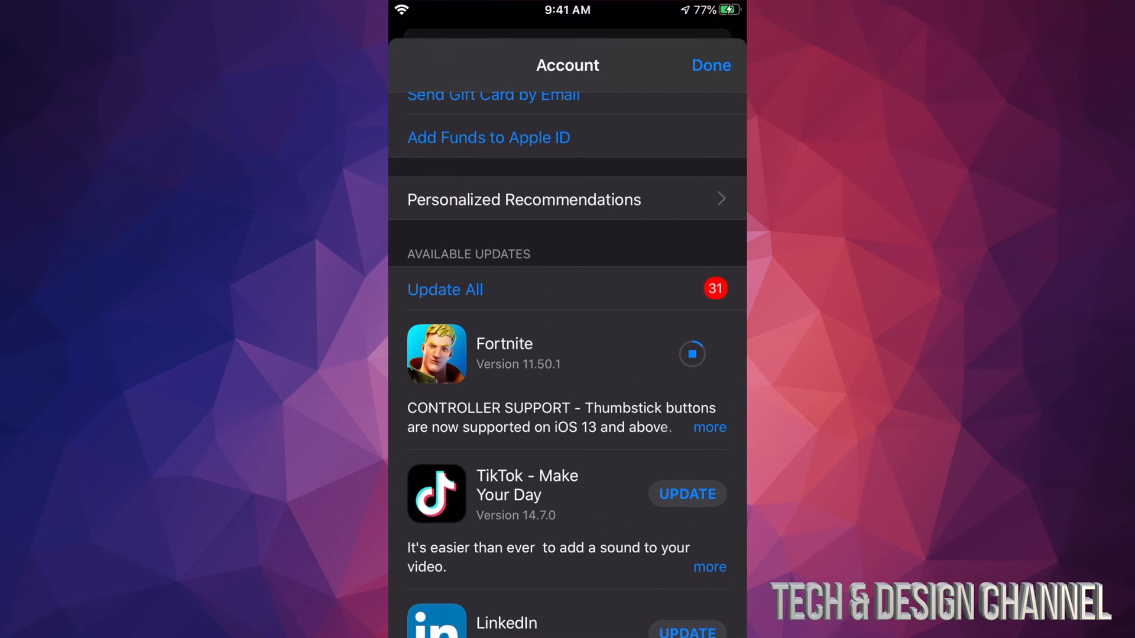
# Close the Account page and search the store for "Tiltok" to find TikTok
pyautogui.click(710, 65)
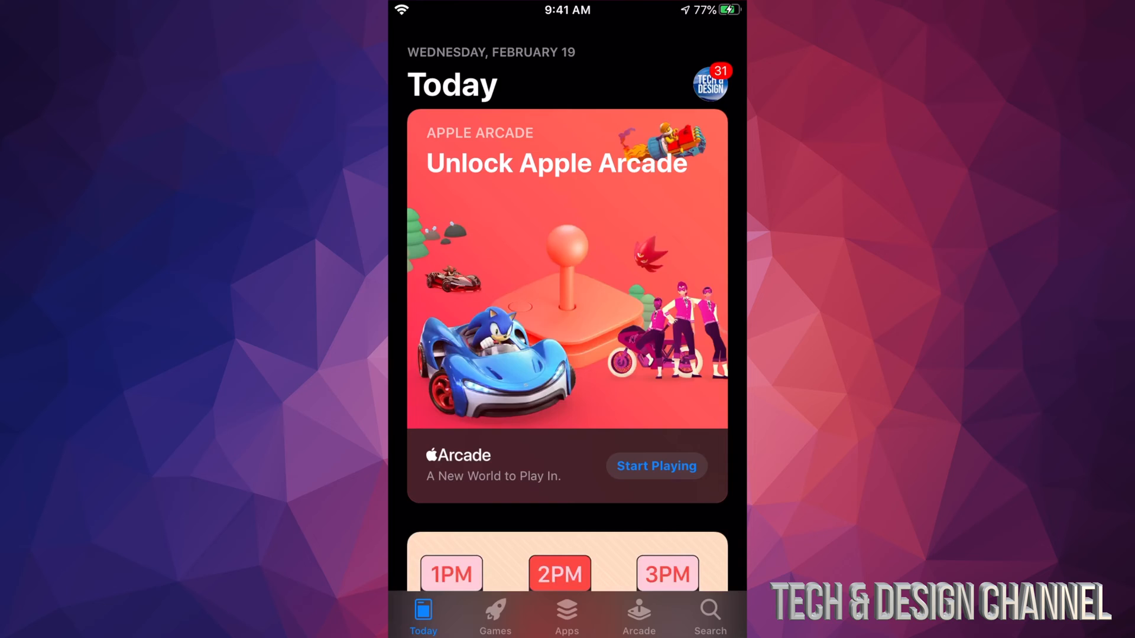
pyautogui.click(708, 614)
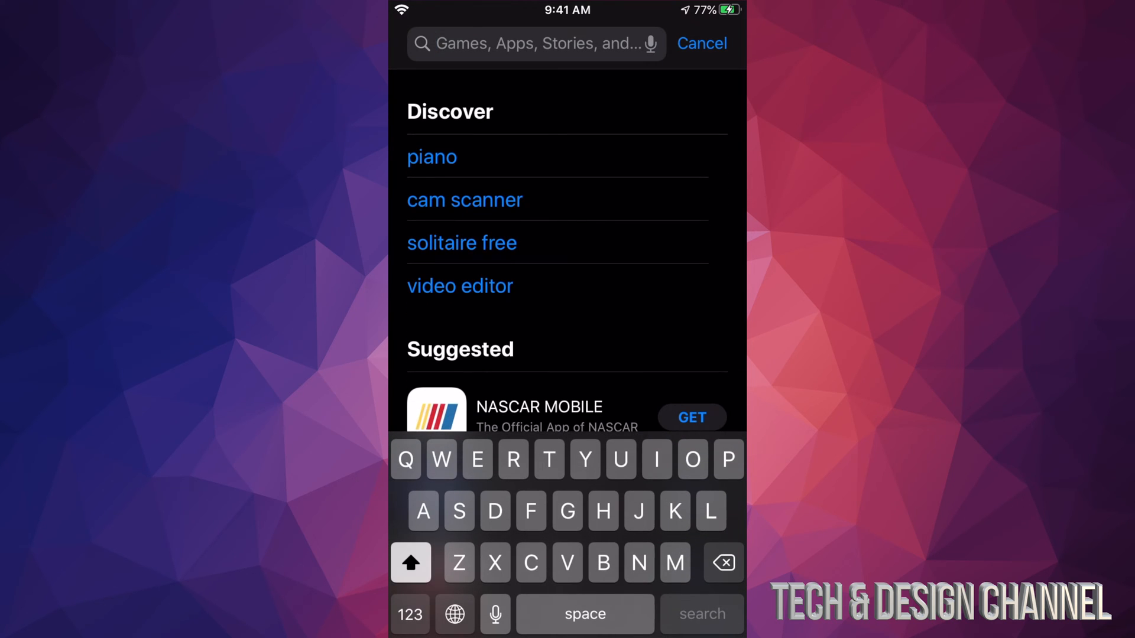
pyautogui.write('Tiltok')
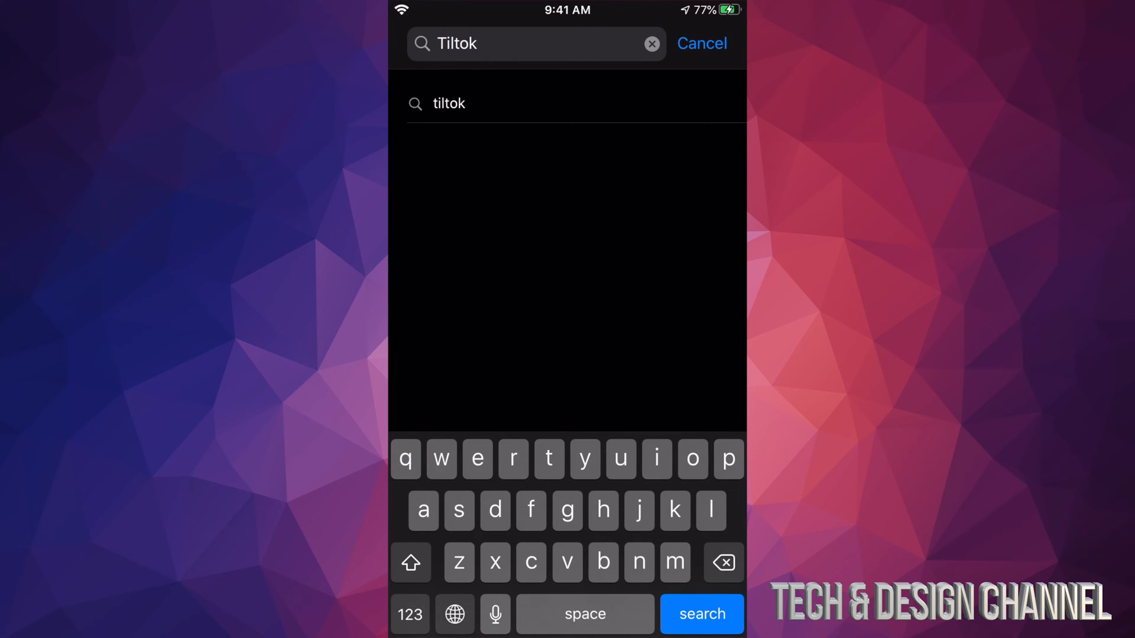
pyautogui.click(699, 615)
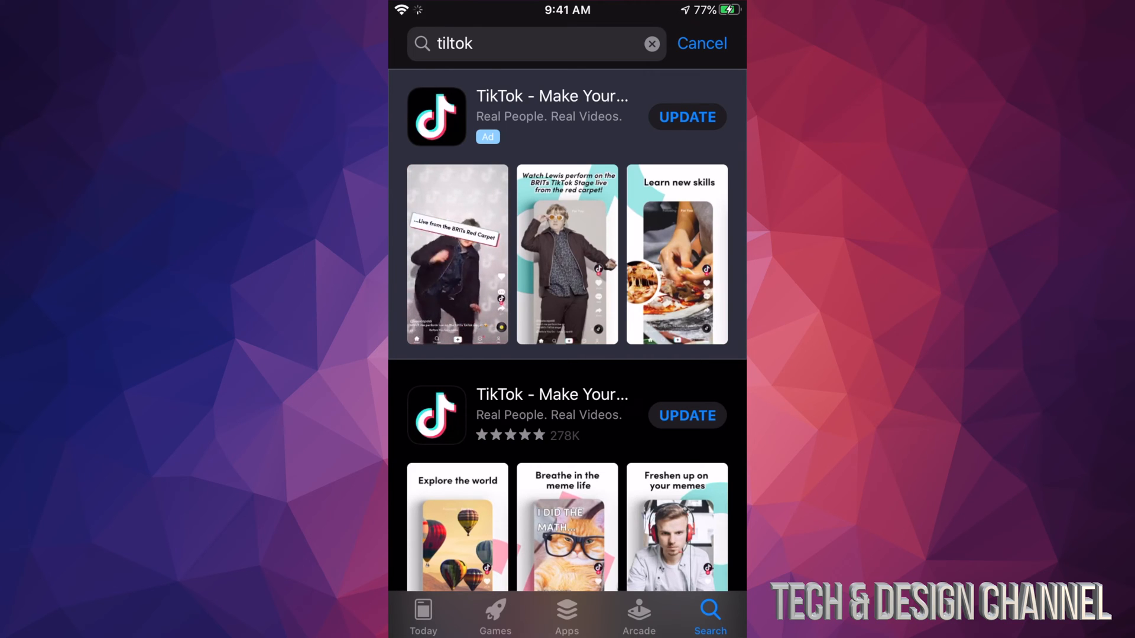
# Start the TikTok update from its store page in the search results
pyautogui.click(552, 415)
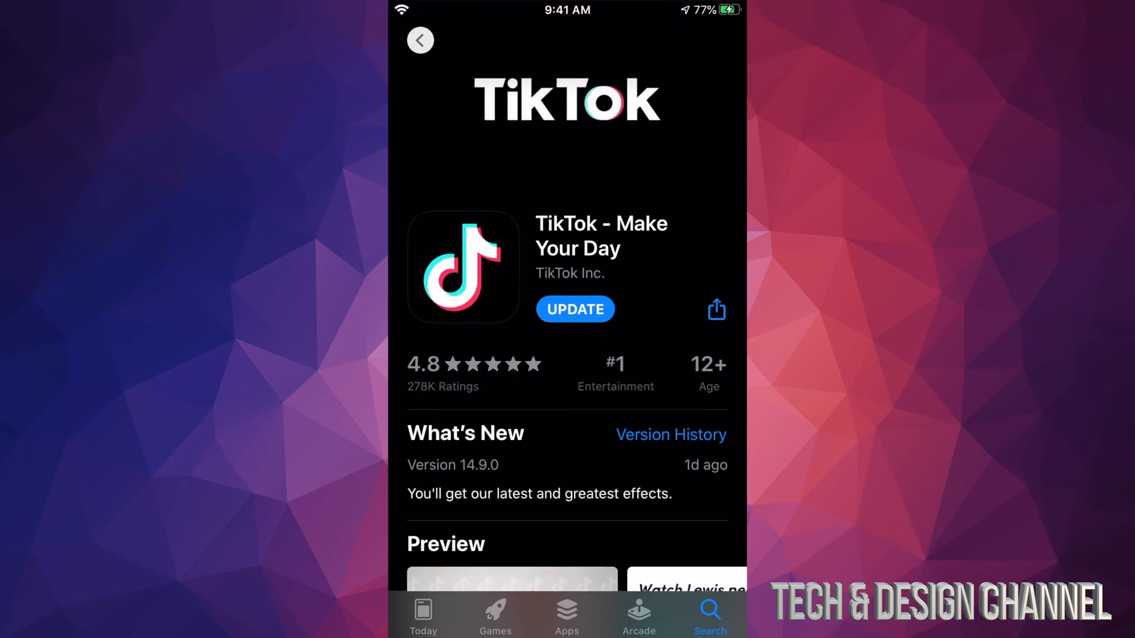
pyautogui.click(575, 309)
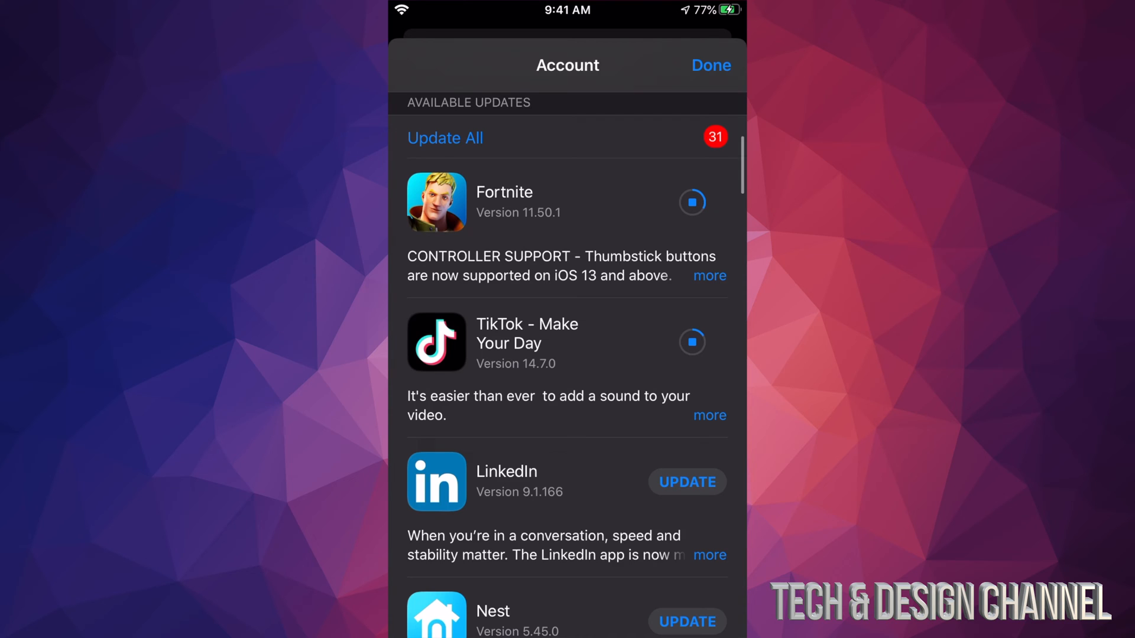
# Start the WhatsApp Messenger and Disney+ updates while working down the list
pyautogui.scroll(-3)
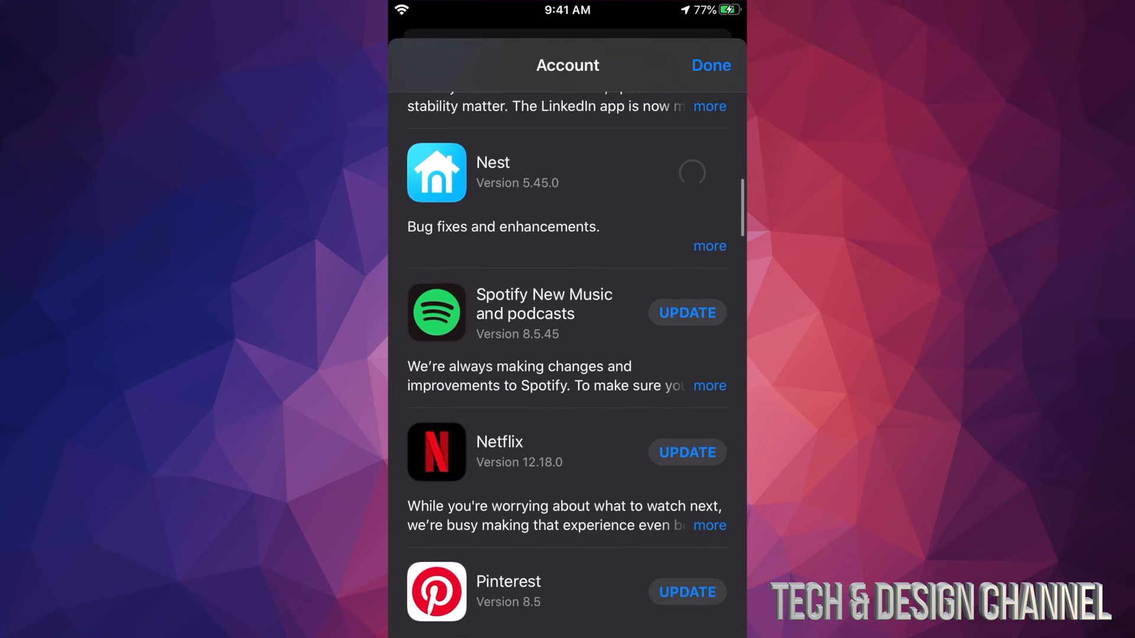
pyautogui.scroll(-3)
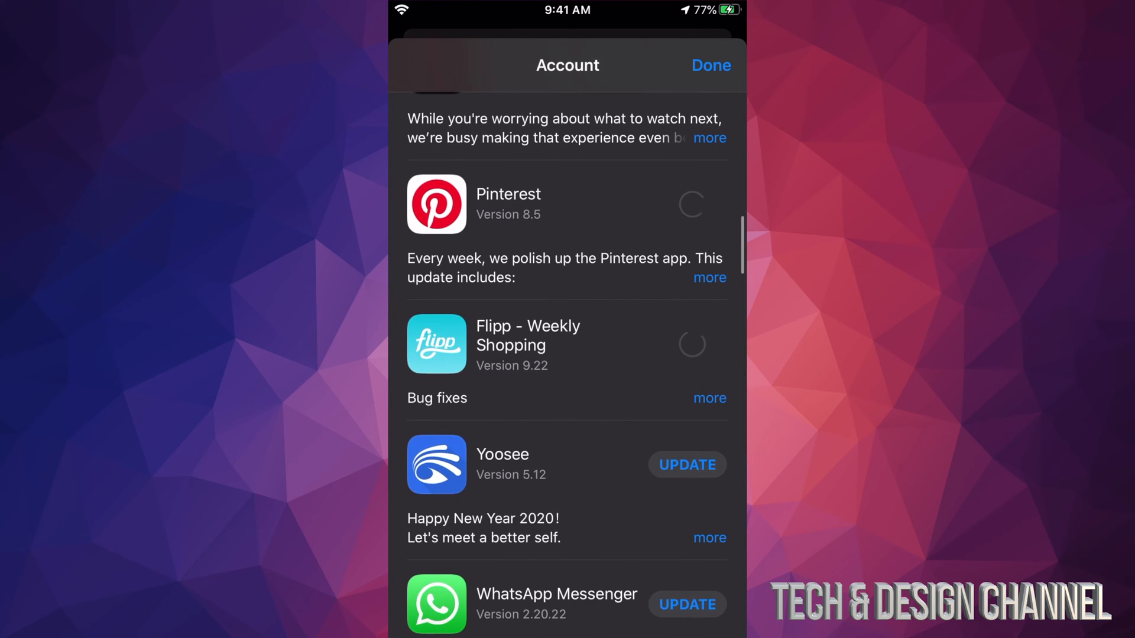
pyautogui.scroll(-3)
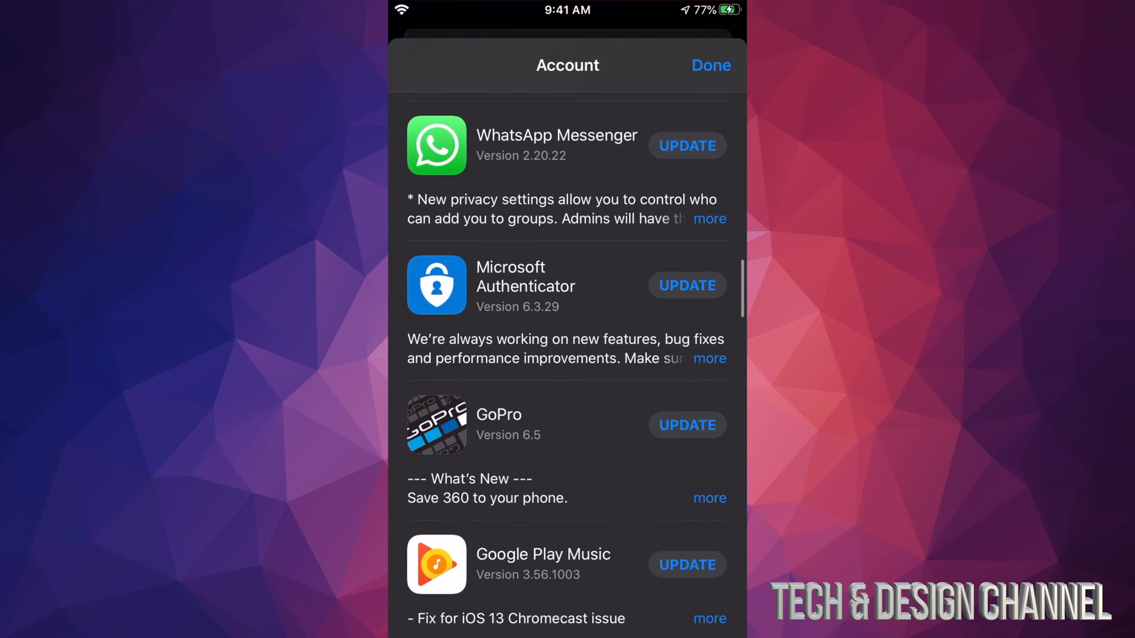
pyautogui.click(685, 145)
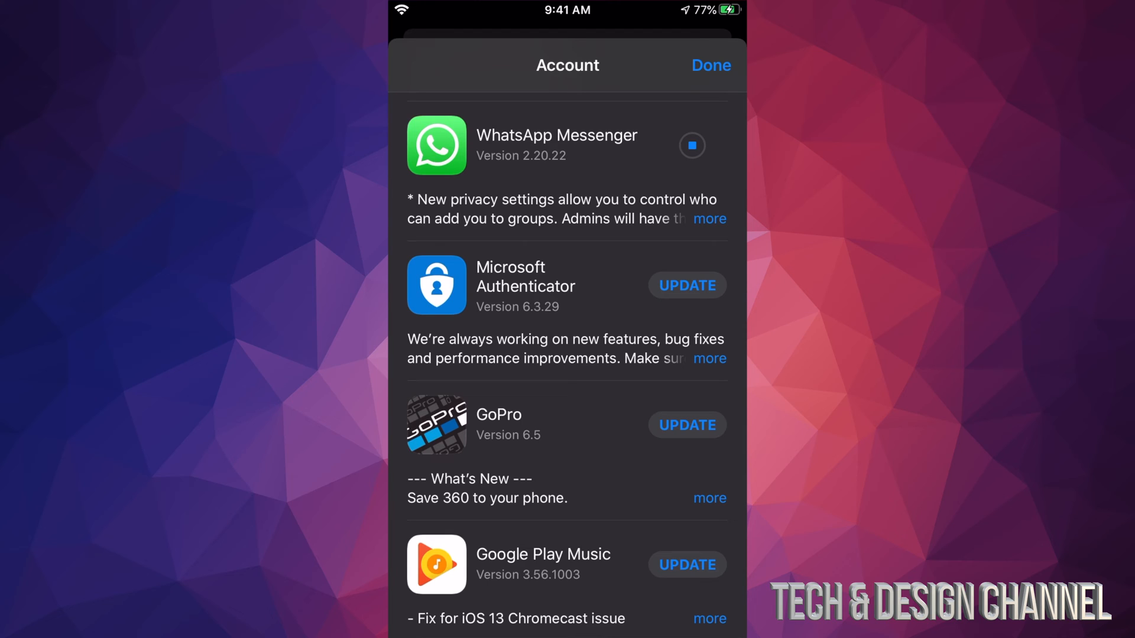
pyautogui.scroll(-3)
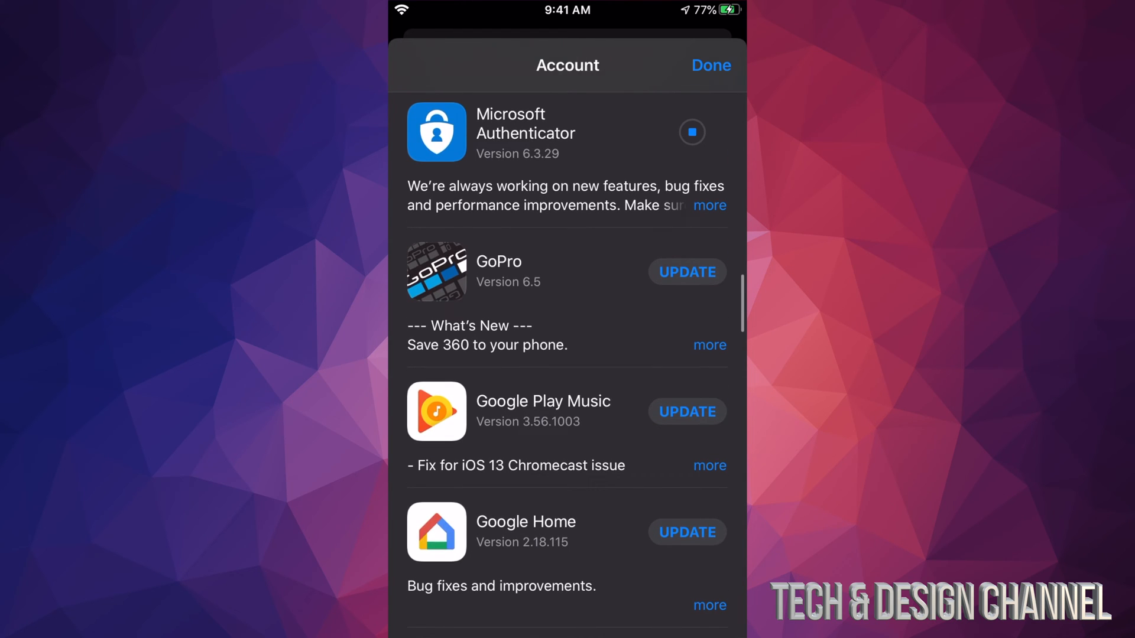
pyautogui.scroll(-3)
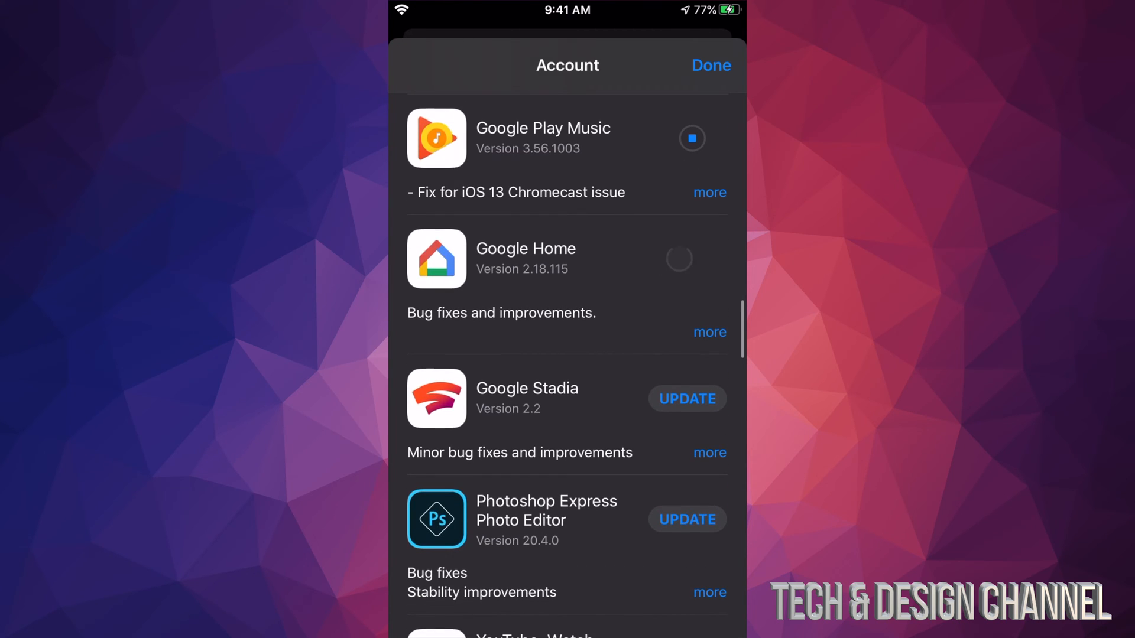
pyautogui.scroll(-3)
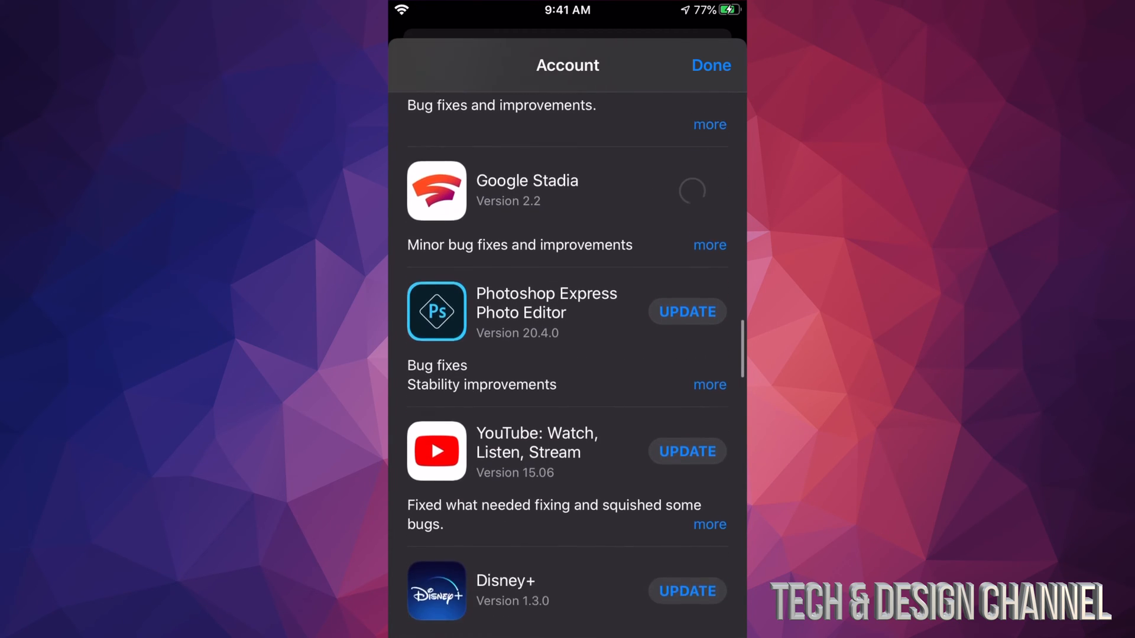
pyautogui.scroll(-3)
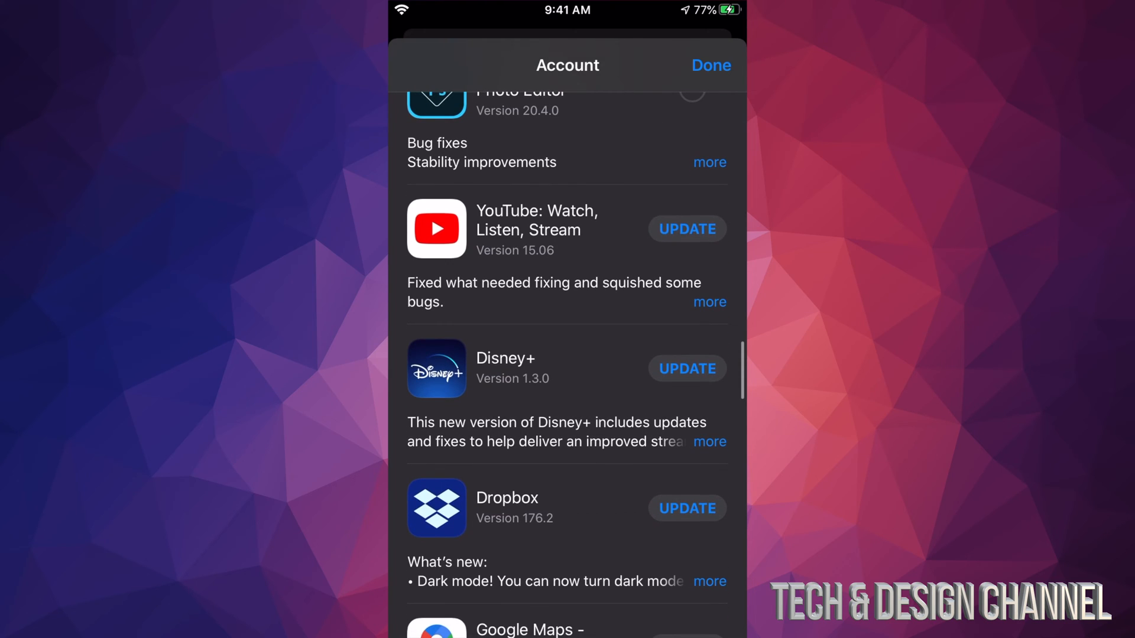
pyautogui.scroll(-3)
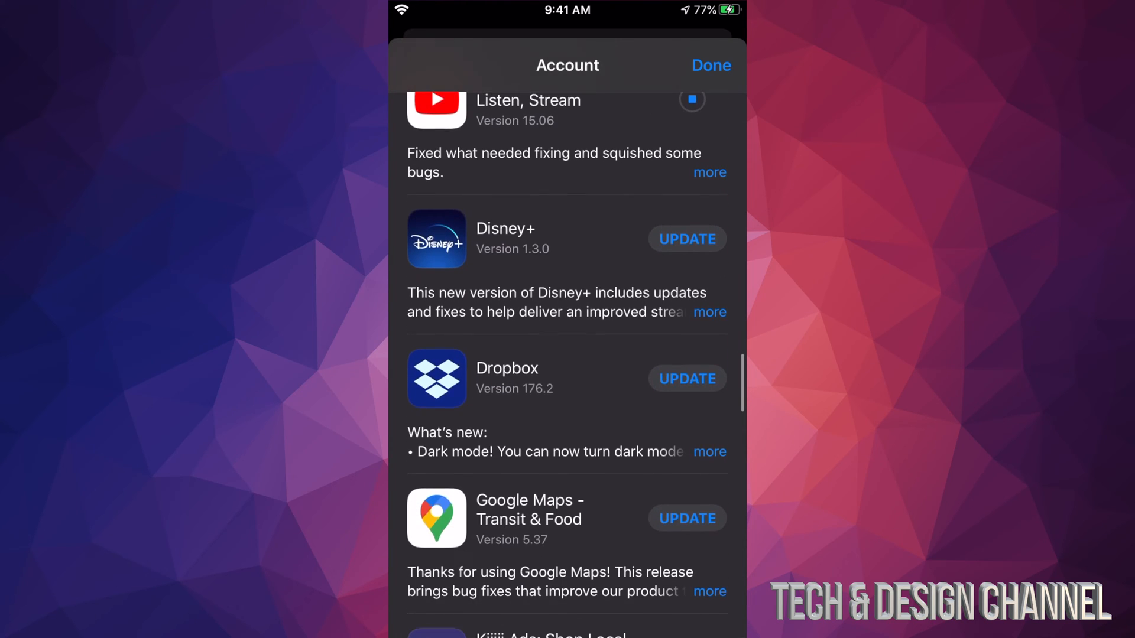
pyautogui.click(686, 239)
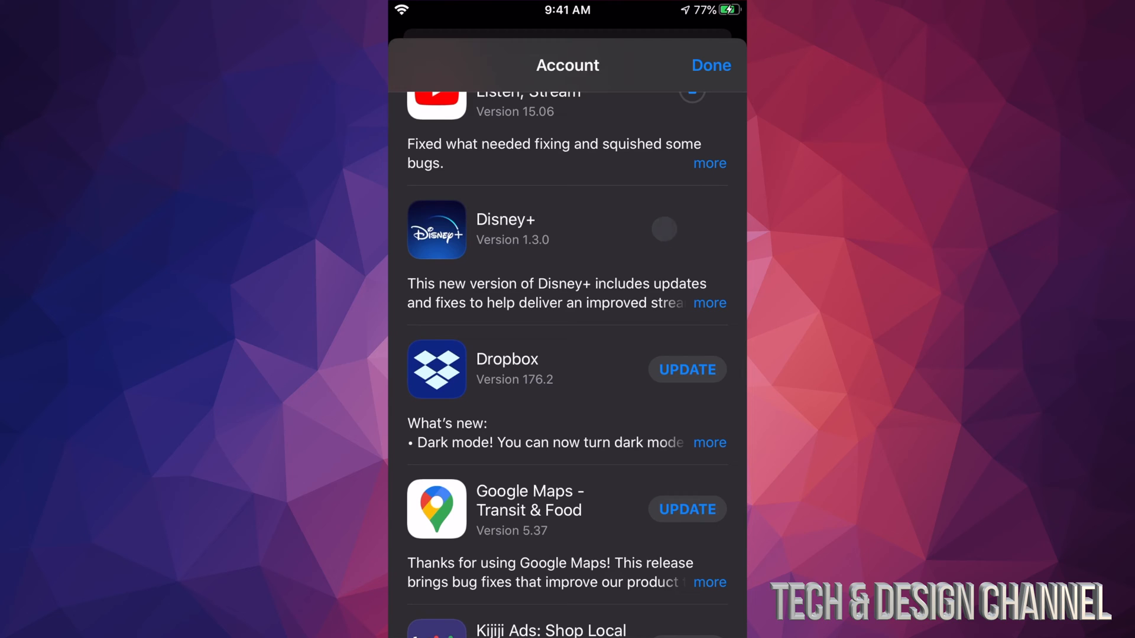
# Continue down the Available Updates list queuing the remaining apps through Instagram
pyautogui.scroll(-3)
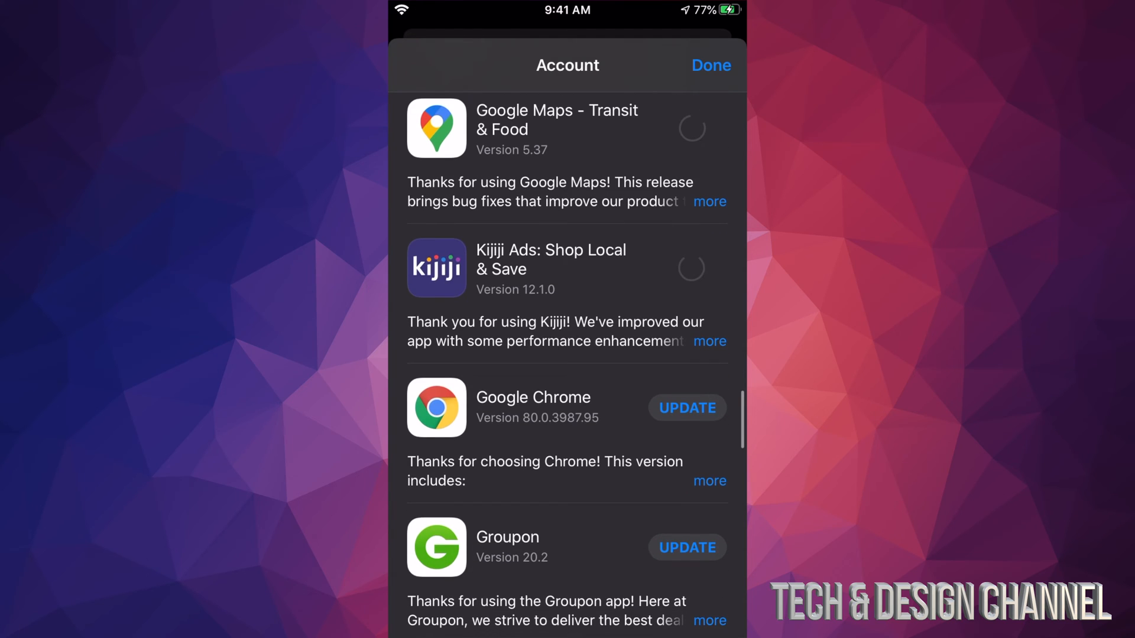
pyautogui.scroll(-3)
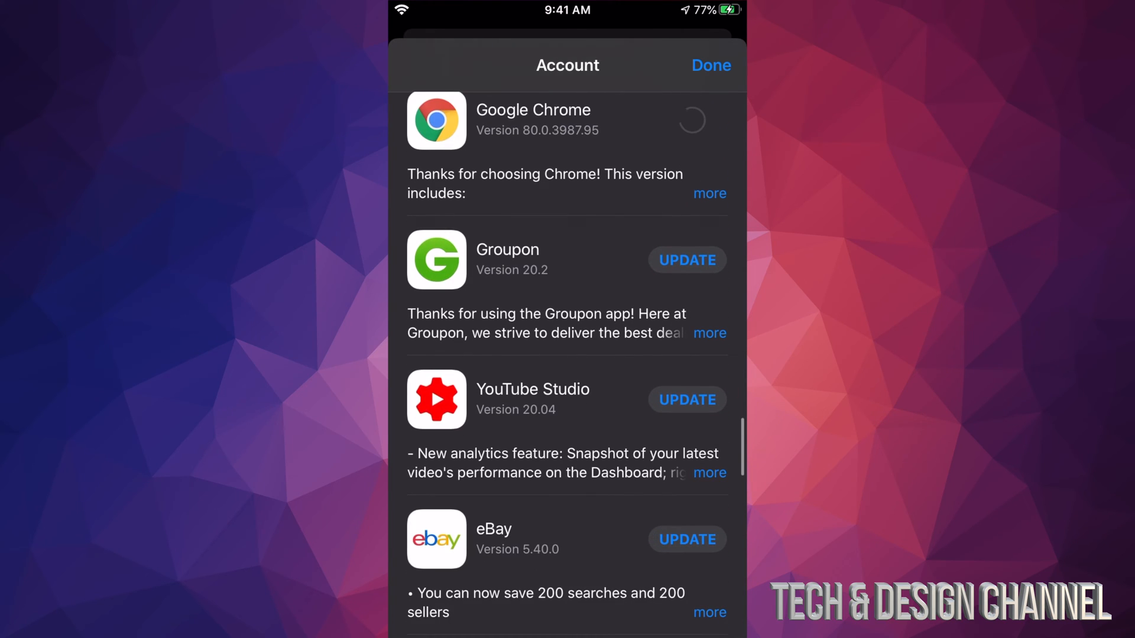
pyautogui.scroll(-3)
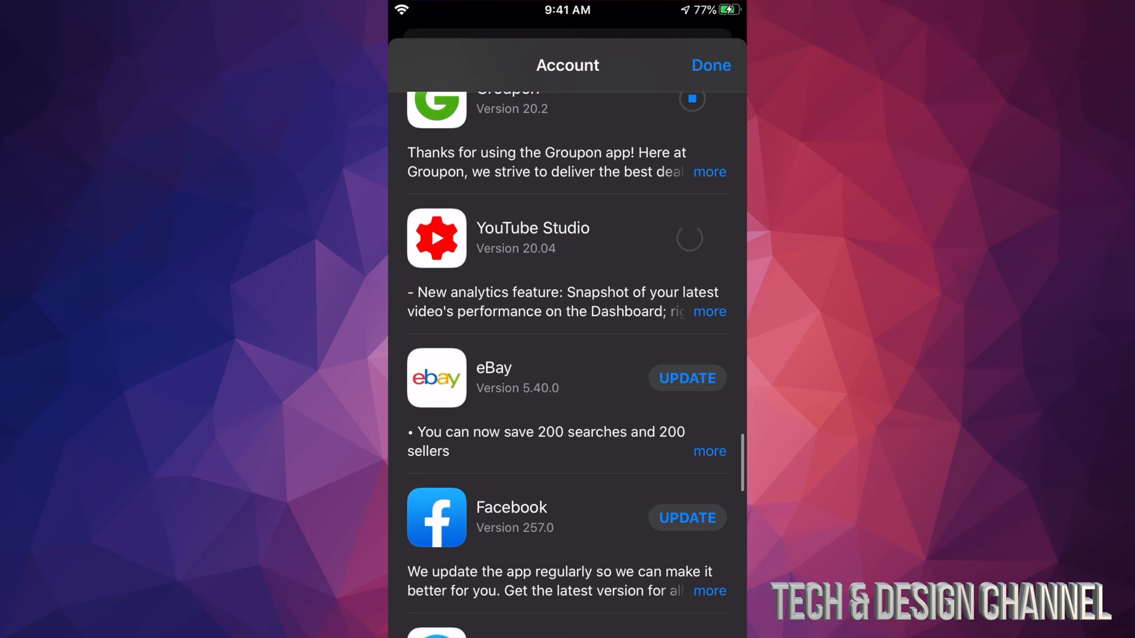
pyautogui.scroll(-3)
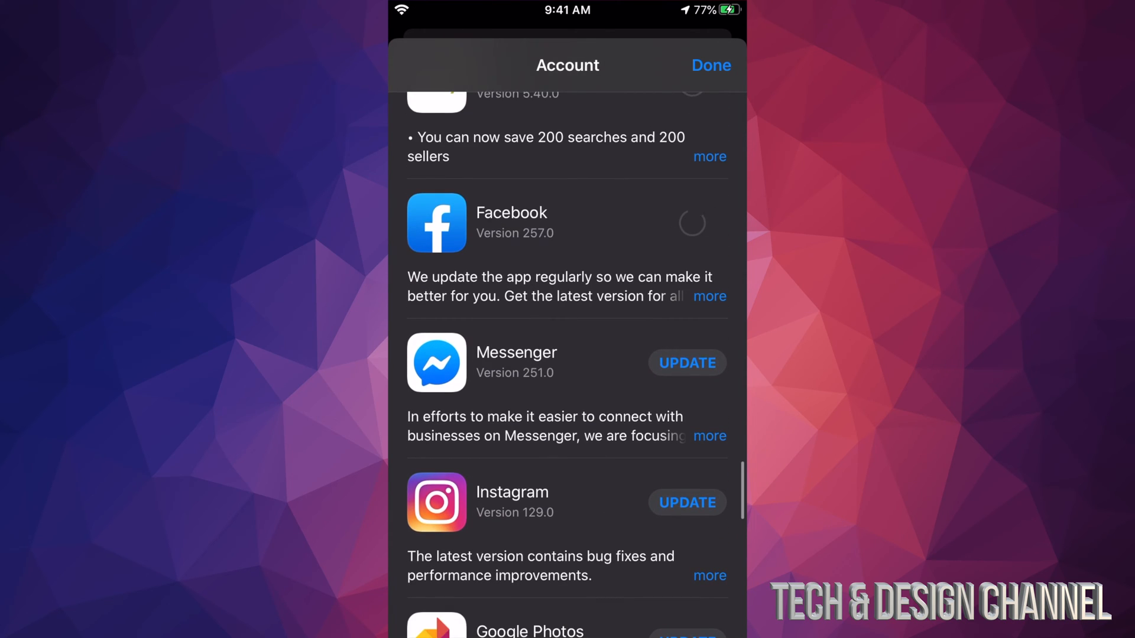
pyautogui.scroll(-3)
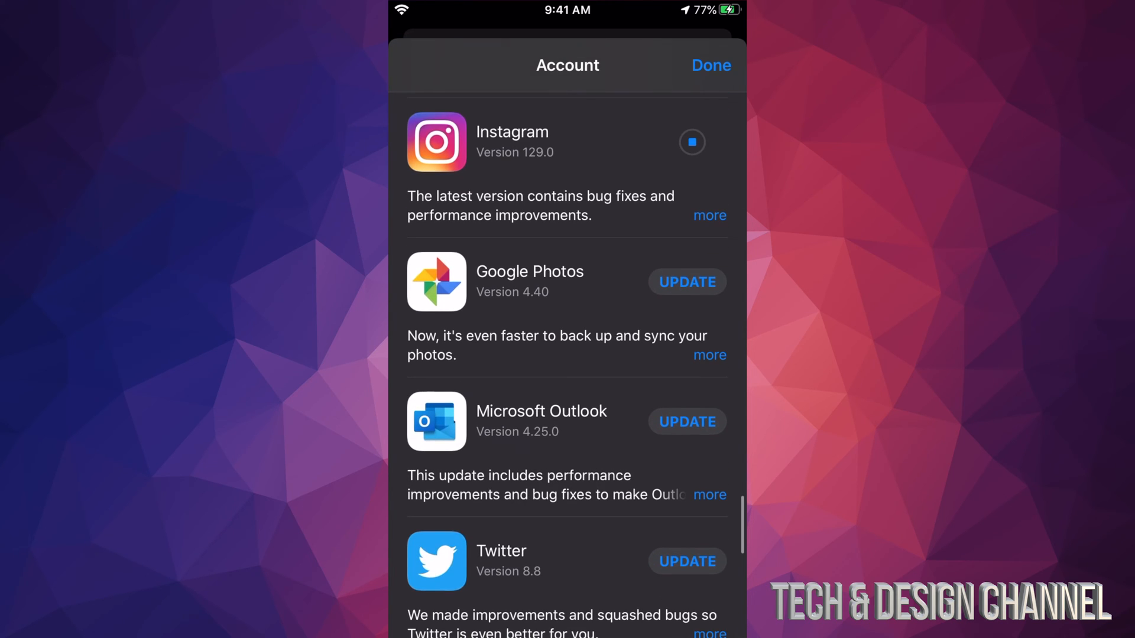
pyautogui.scroll(-3)
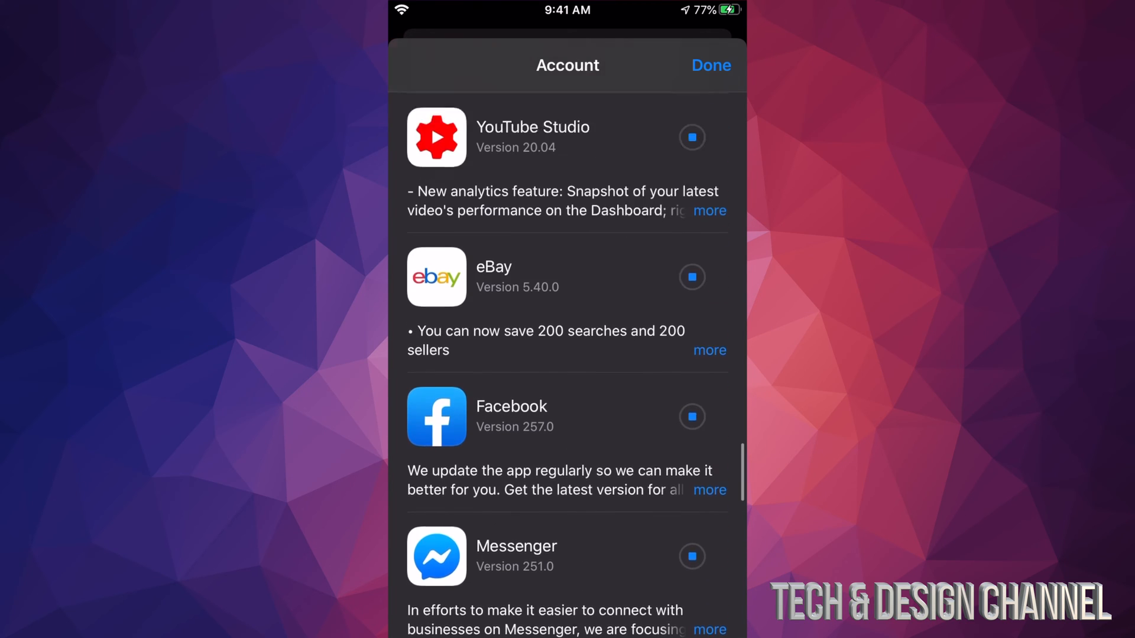
# Queue the last remaining updates so all 30 apps are queued or downloading
pyautogui.scroll(-3)
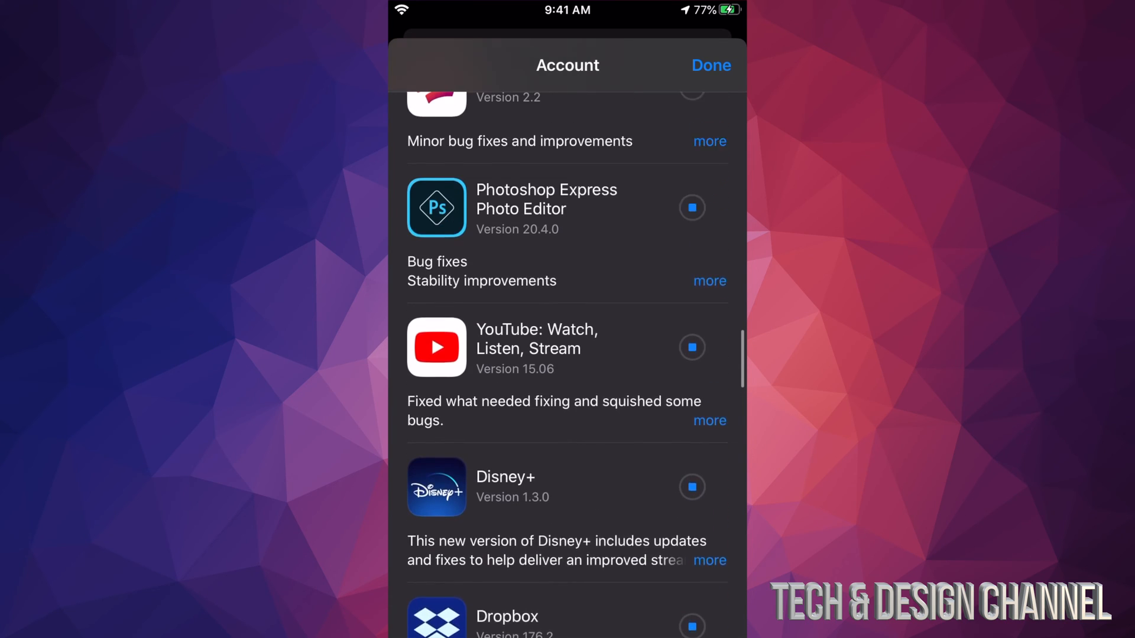
pyautogui.scroll(-3)
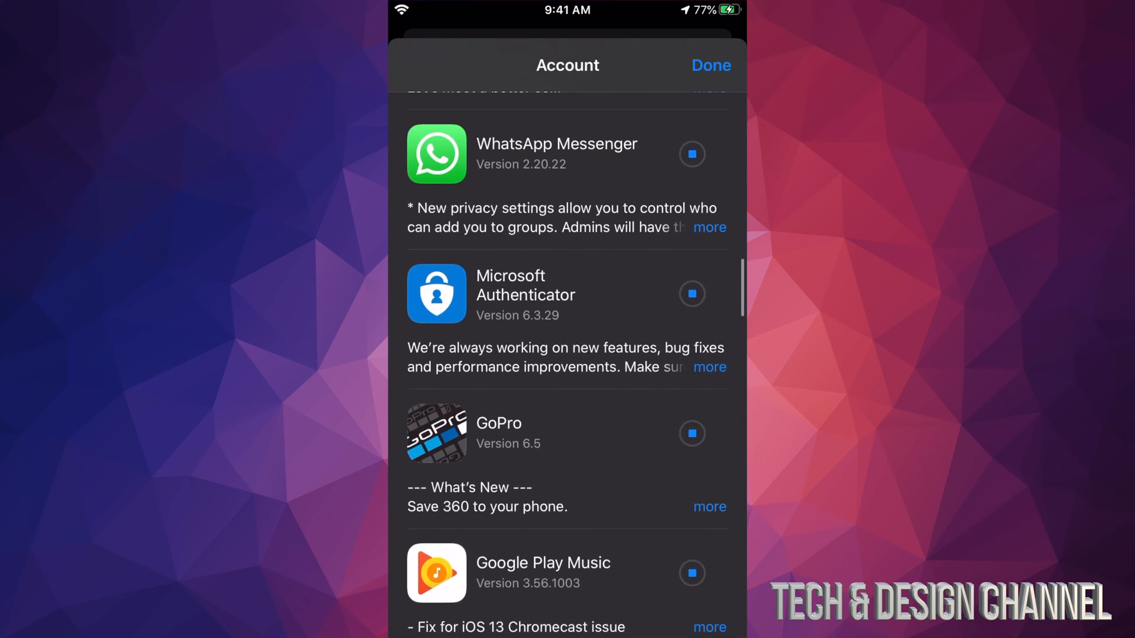
pyautogui.scroll(-3)
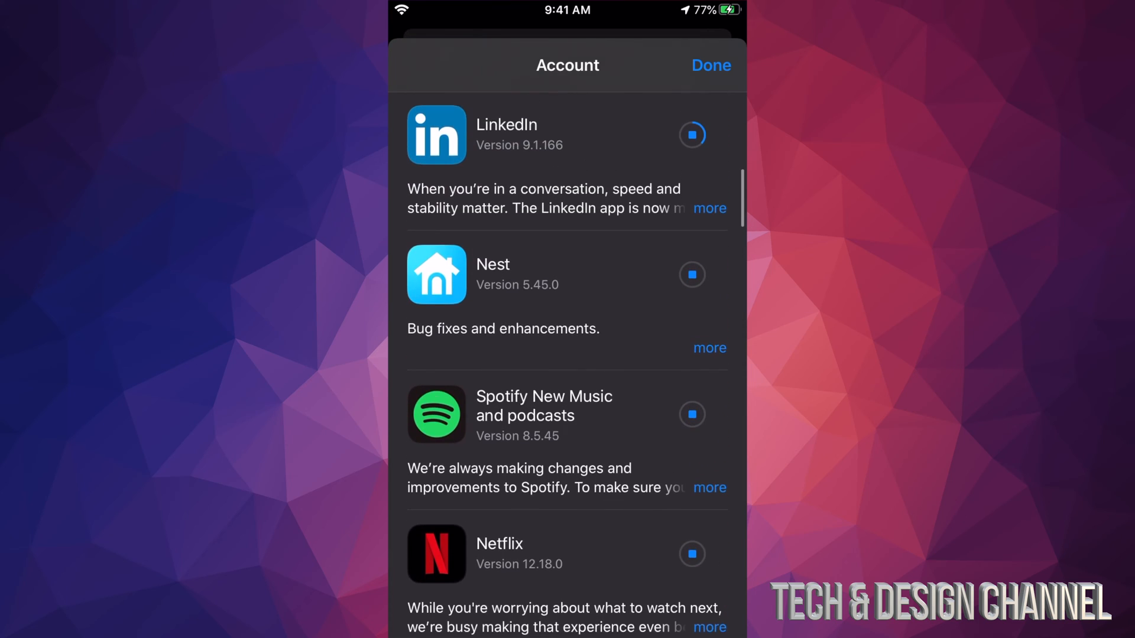
pyautogui.scroll(-3)
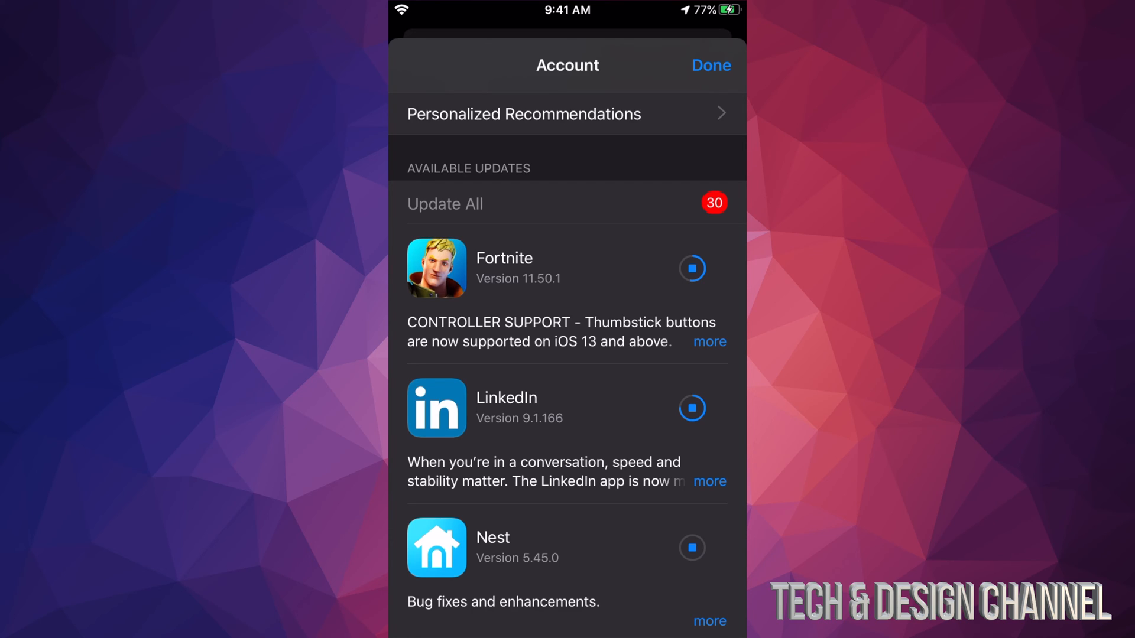
# Wait on the Account page until LinkedIn finishes, leaving 29 pending updates
pyautogui.click(692, 408)
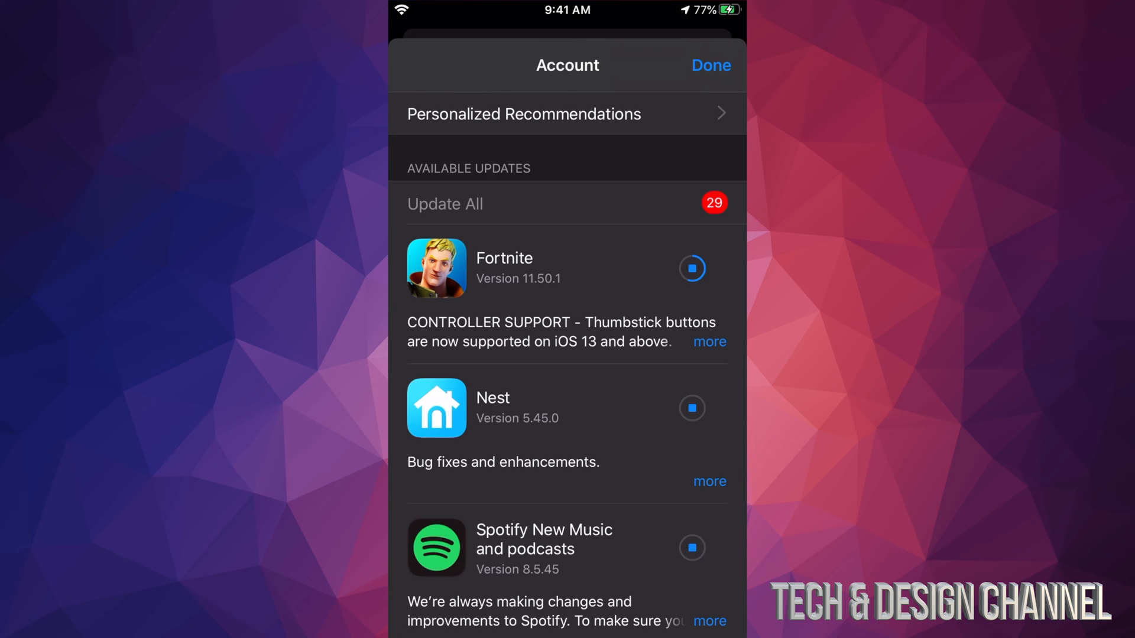
pyautogui.scroll(-3)
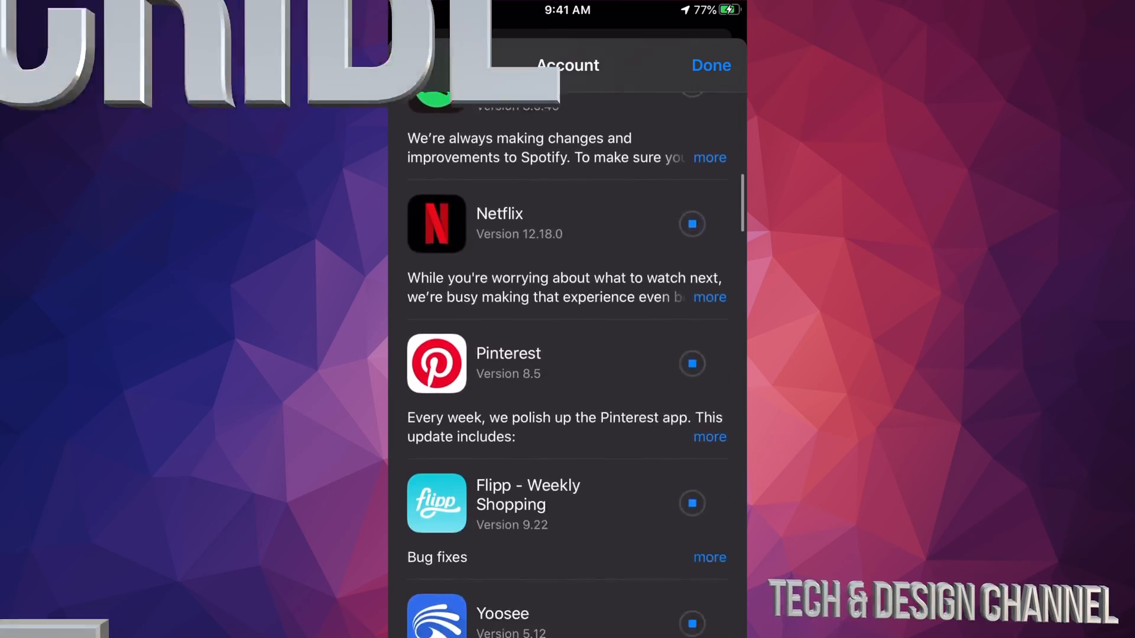
pyautogui.scroll(-3)
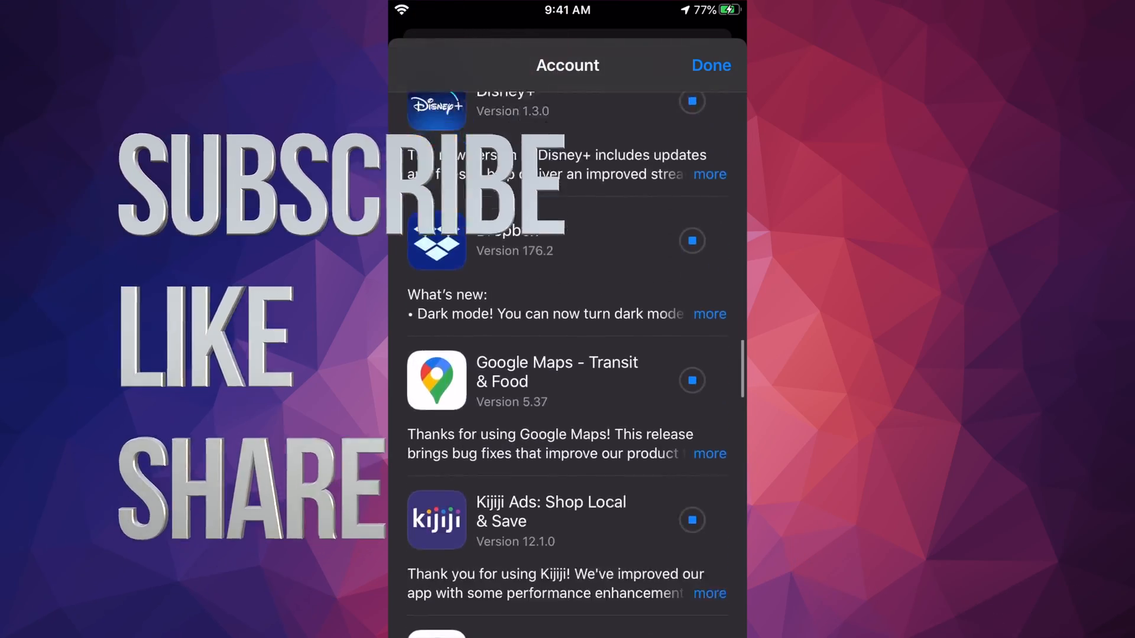